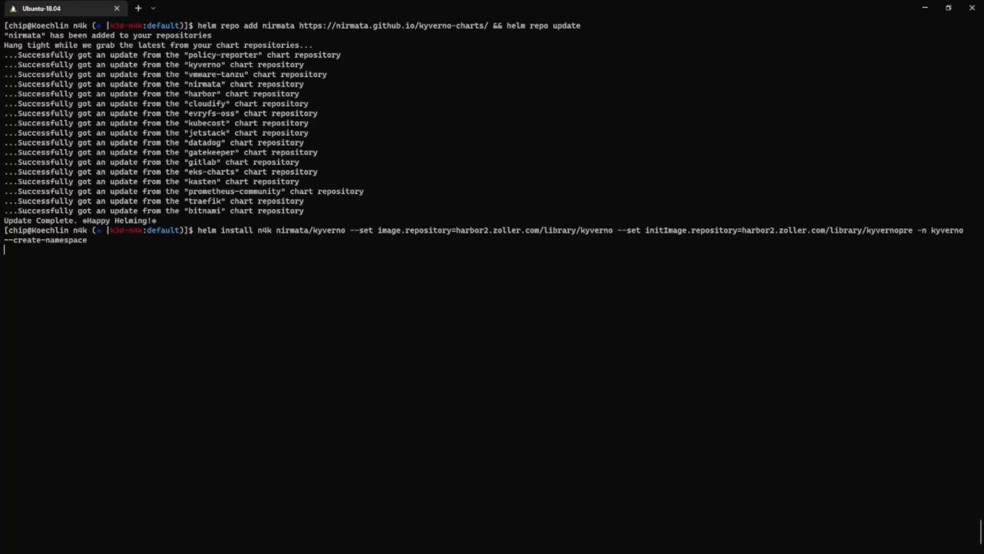
# Run the Helm install of release n4k from nirmata/kyverno with Harbor image overrides into a new kyverno namespace
pyautogui.press('Return')
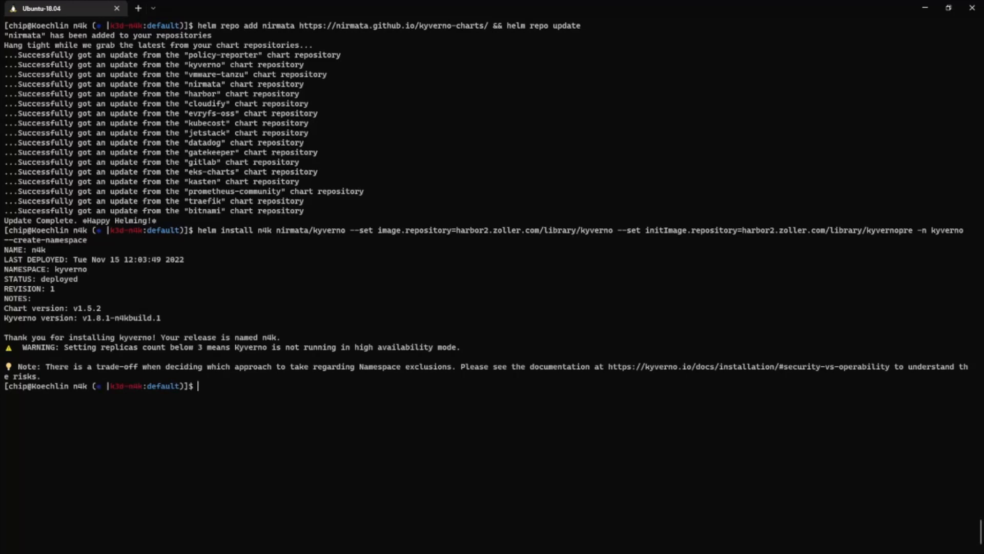
# Watch the kyverno namespace pods come up, then begin the kyverno-policies install with validationFailureAction=enforce
pyautogui.write('k -n kyverno get po -w')
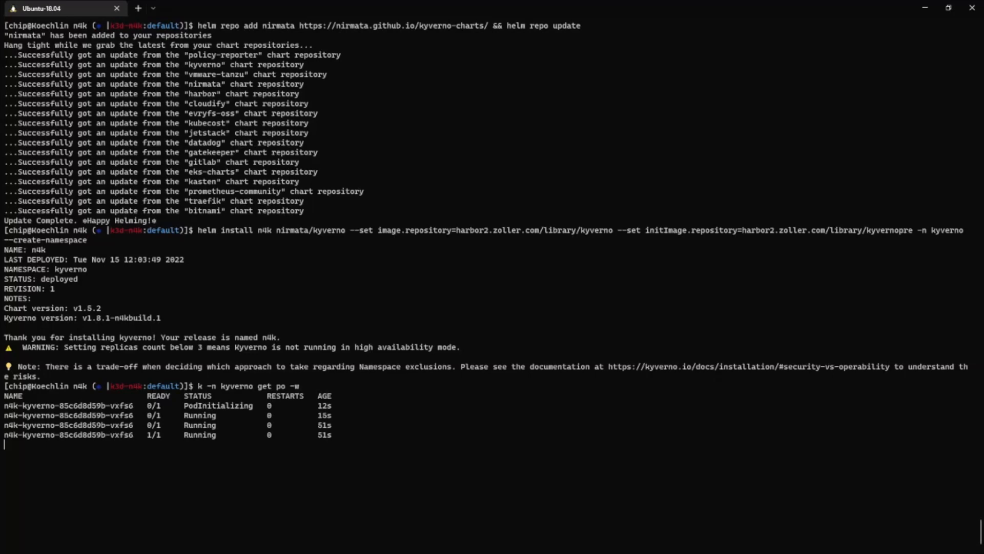
pyautogui.write('helm install kyverno-policies kyverno/kyverno-policies -n kyverno --set validationFailureAction=enforce')
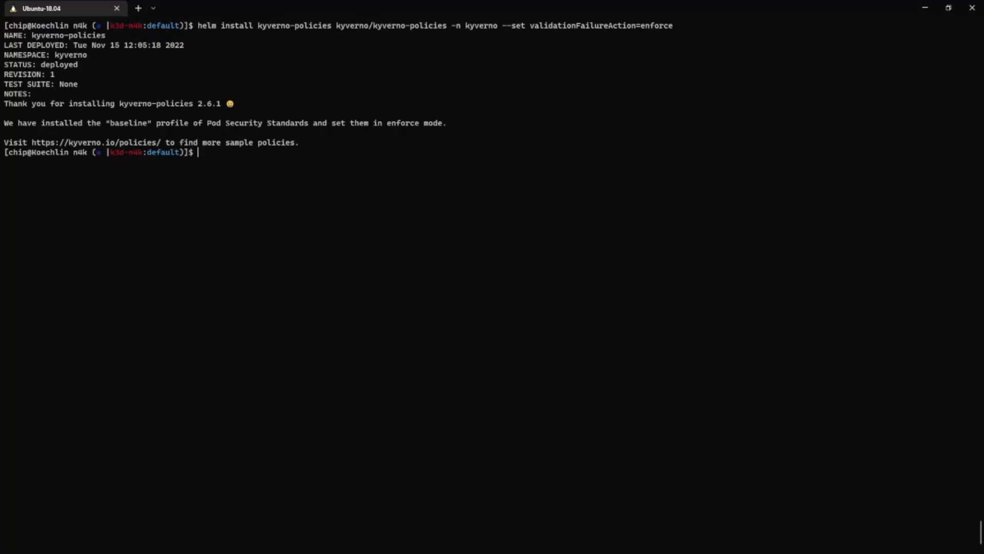
# Start a 'k get c...' command to check the installed cluster policies
pyautogui.write('k get c')
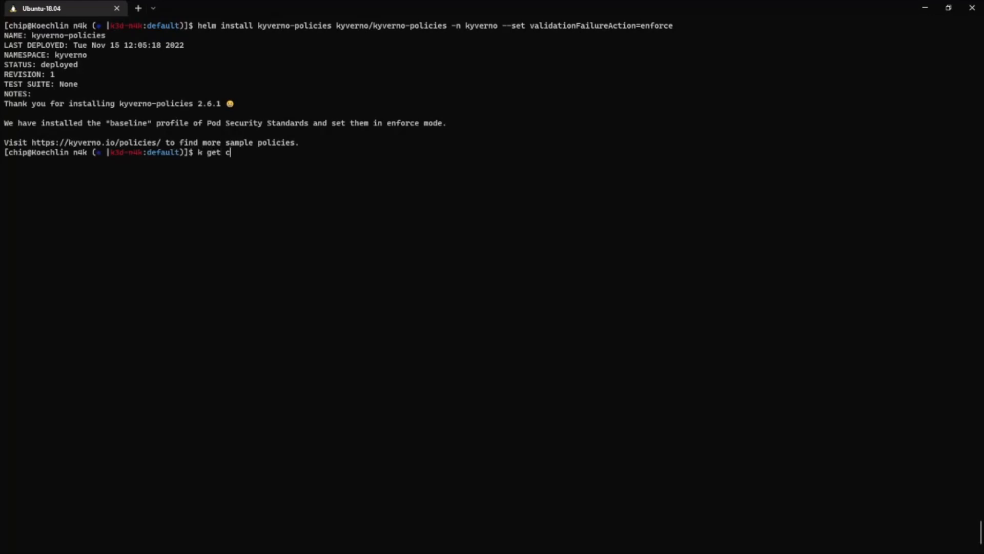